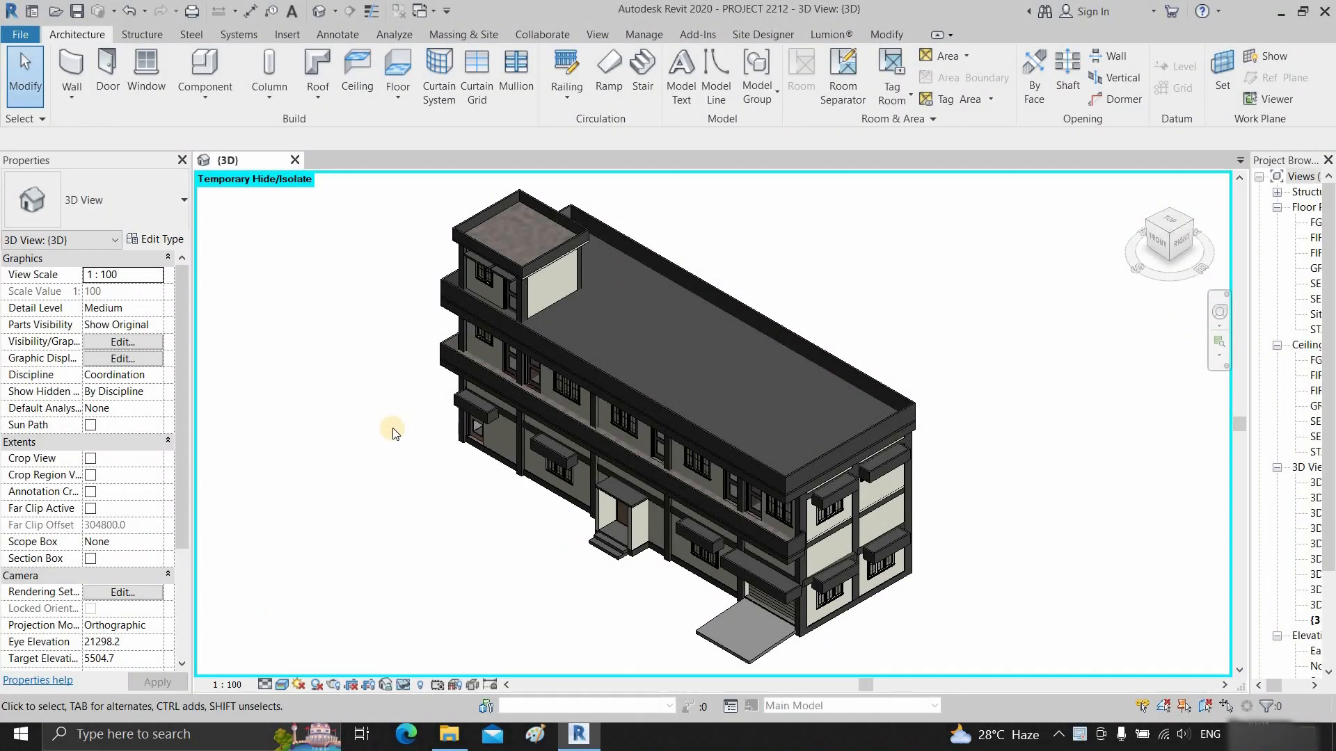
mouse_move(146, 69)
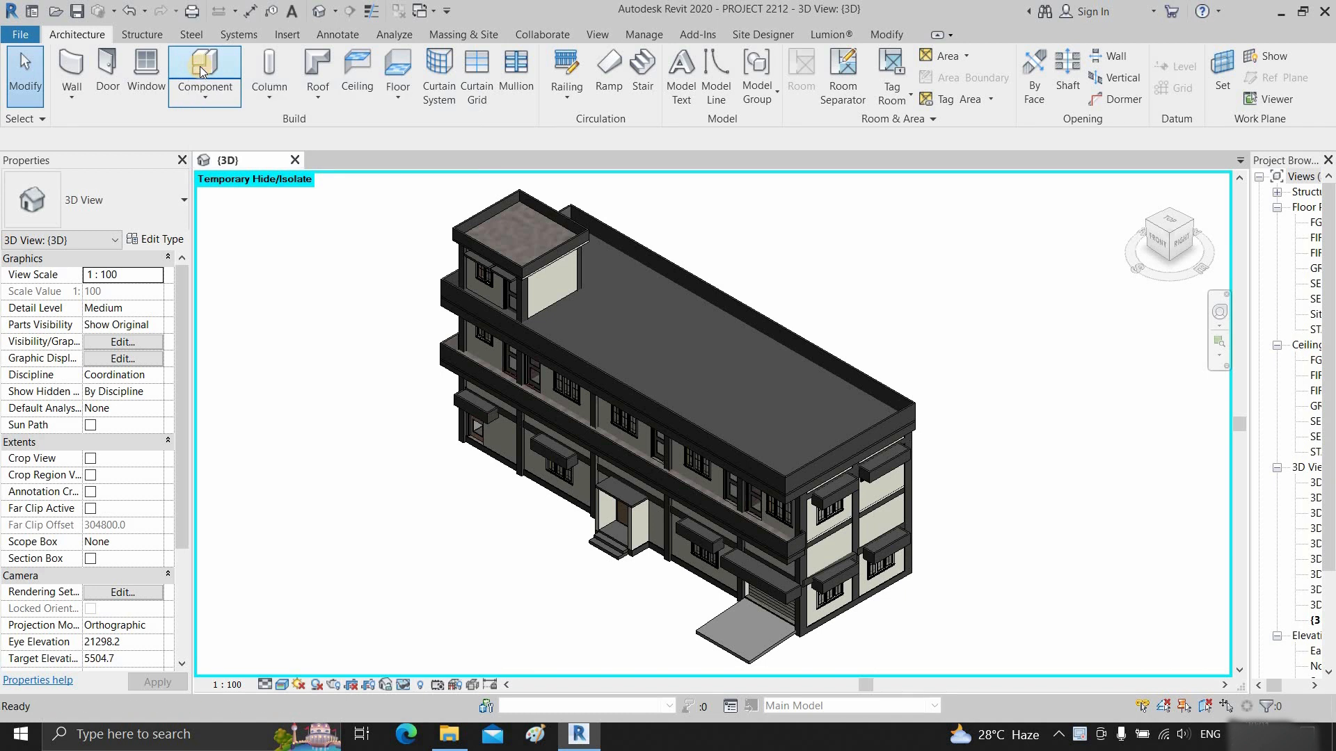
Step: Check that Component > Load Family opens in the Revit 2020 program folder, then cancel
left_click(205, 72)
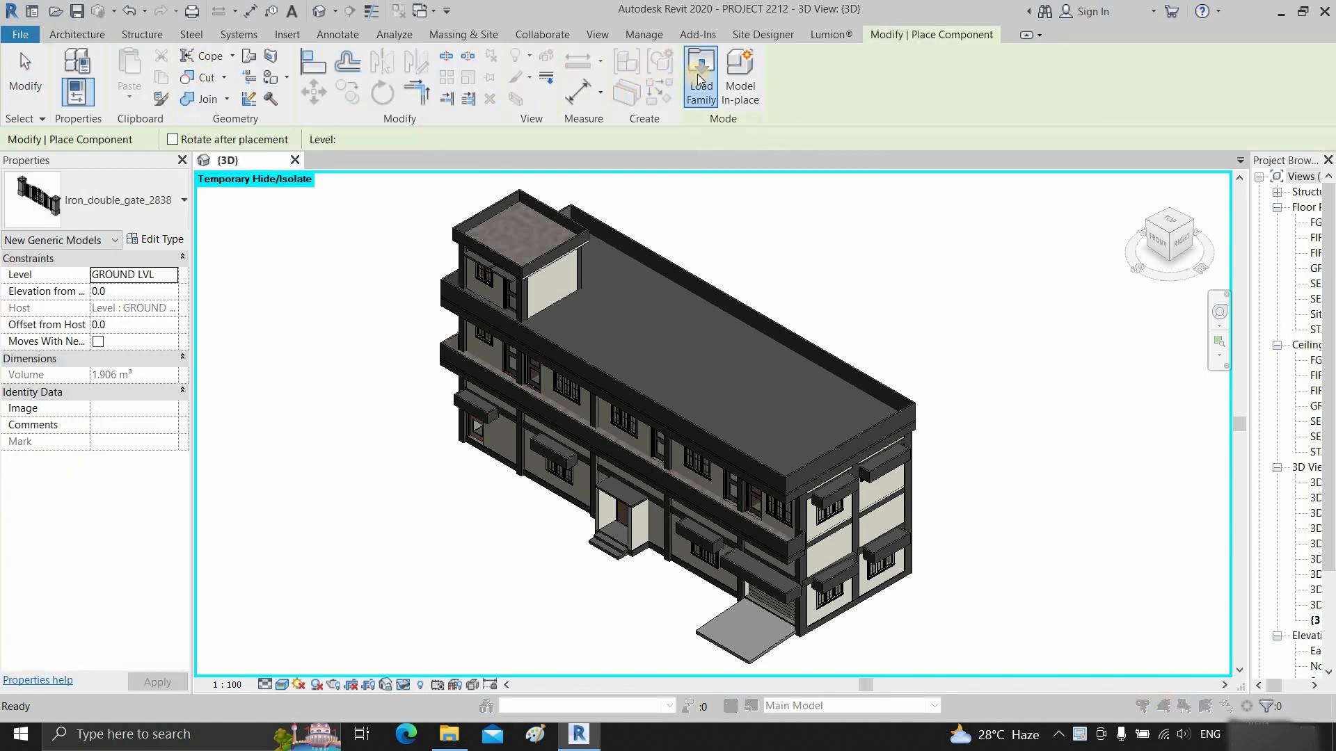
left_click(699, 75)
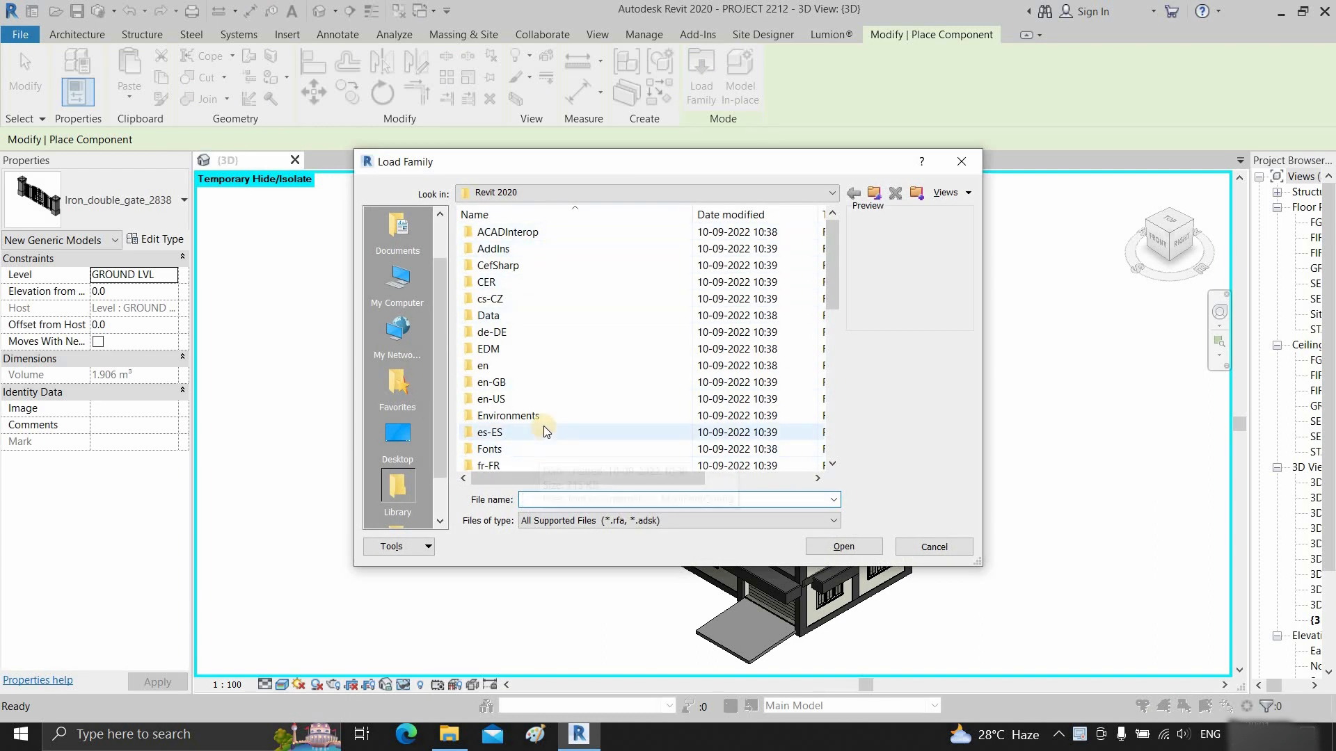
scroll("down", 3)
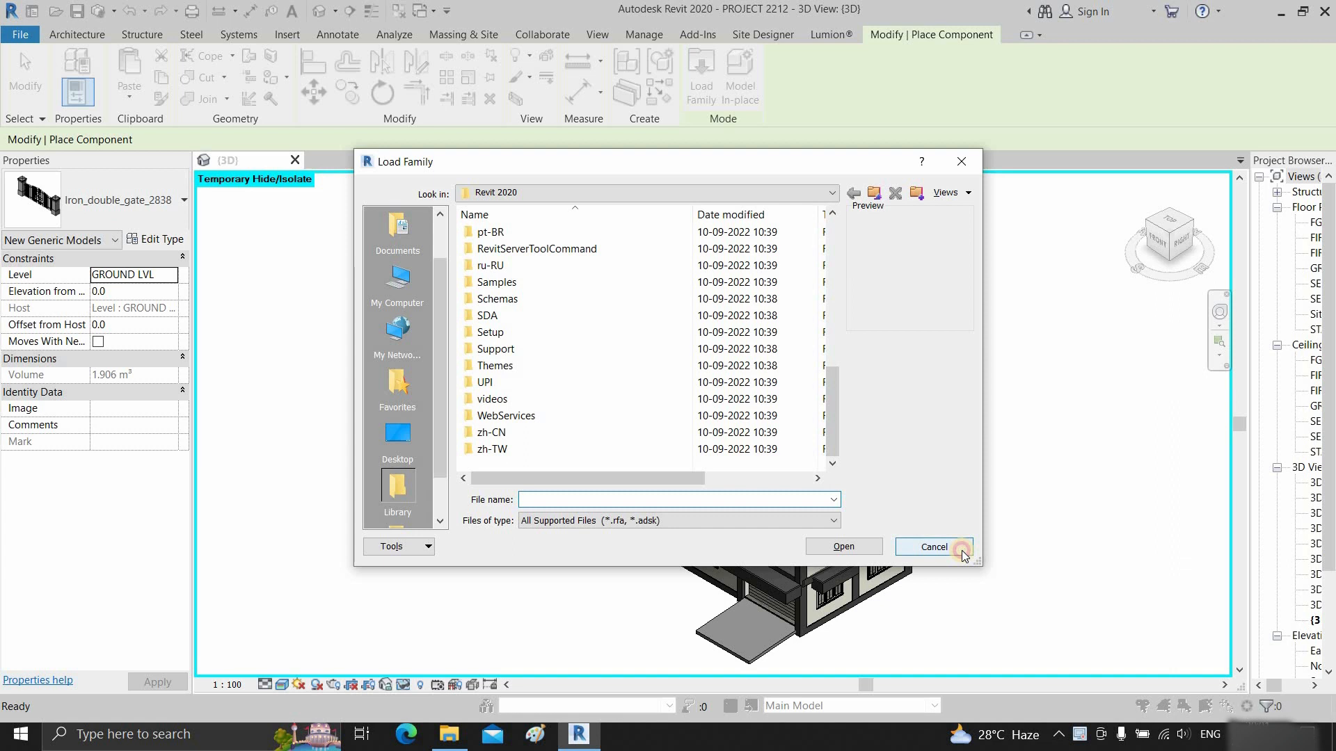
left_click(932, 547)
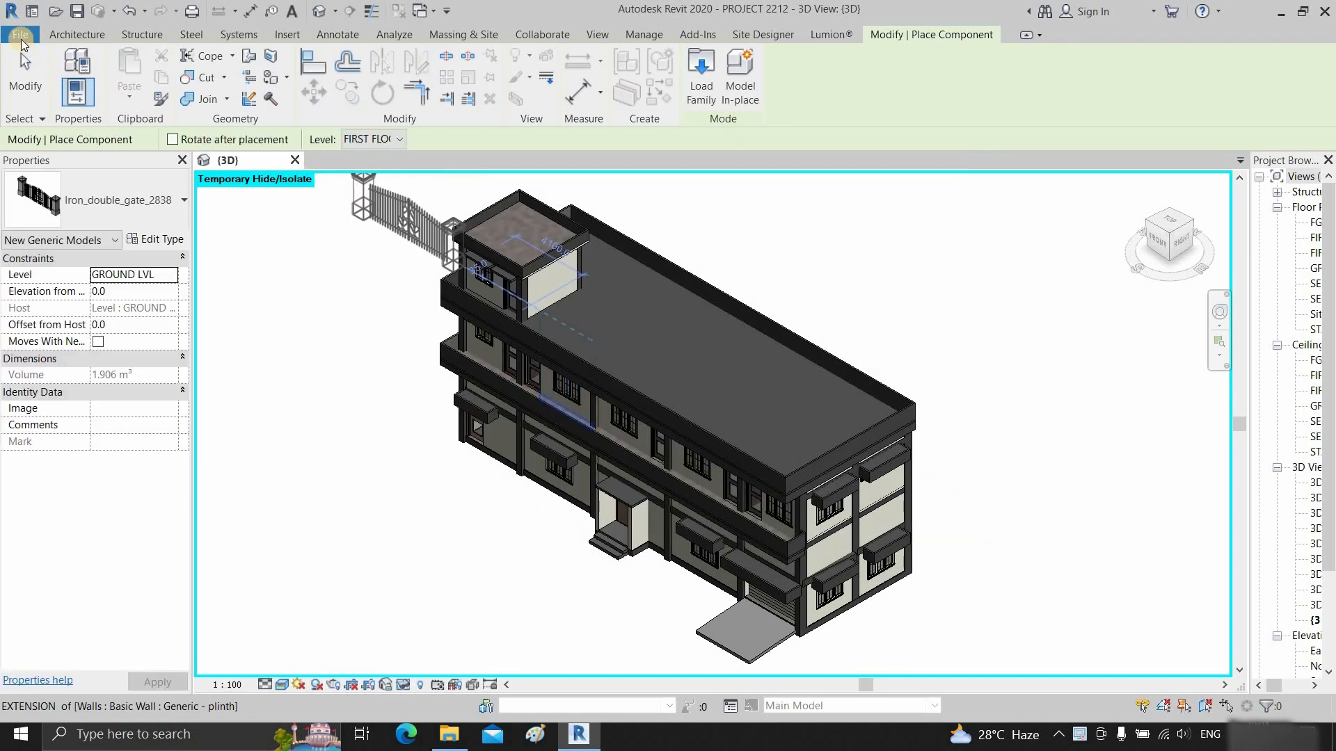
Step: Show the Places list under Options > File Locations, with Library pointing at Revit's folder
left_click(19, 35)
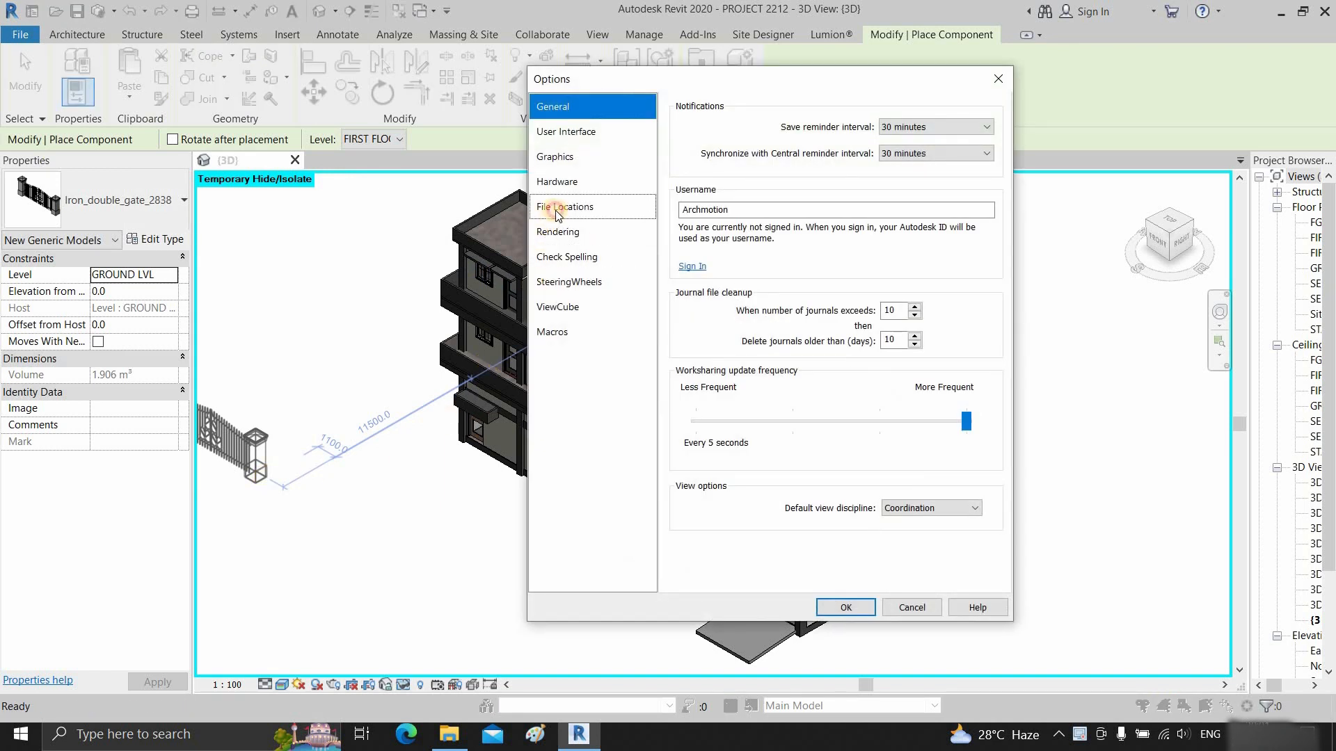
left_click(565, 206)
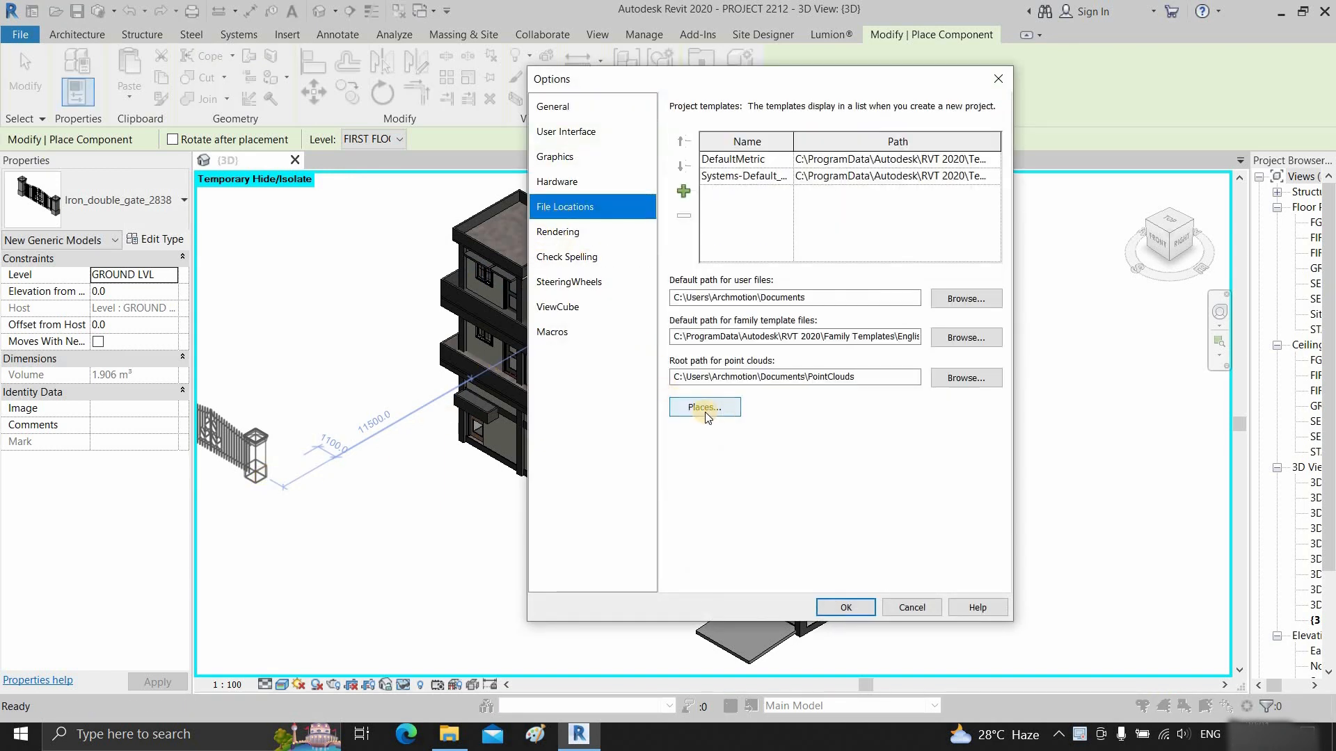
left_click(703, 407)
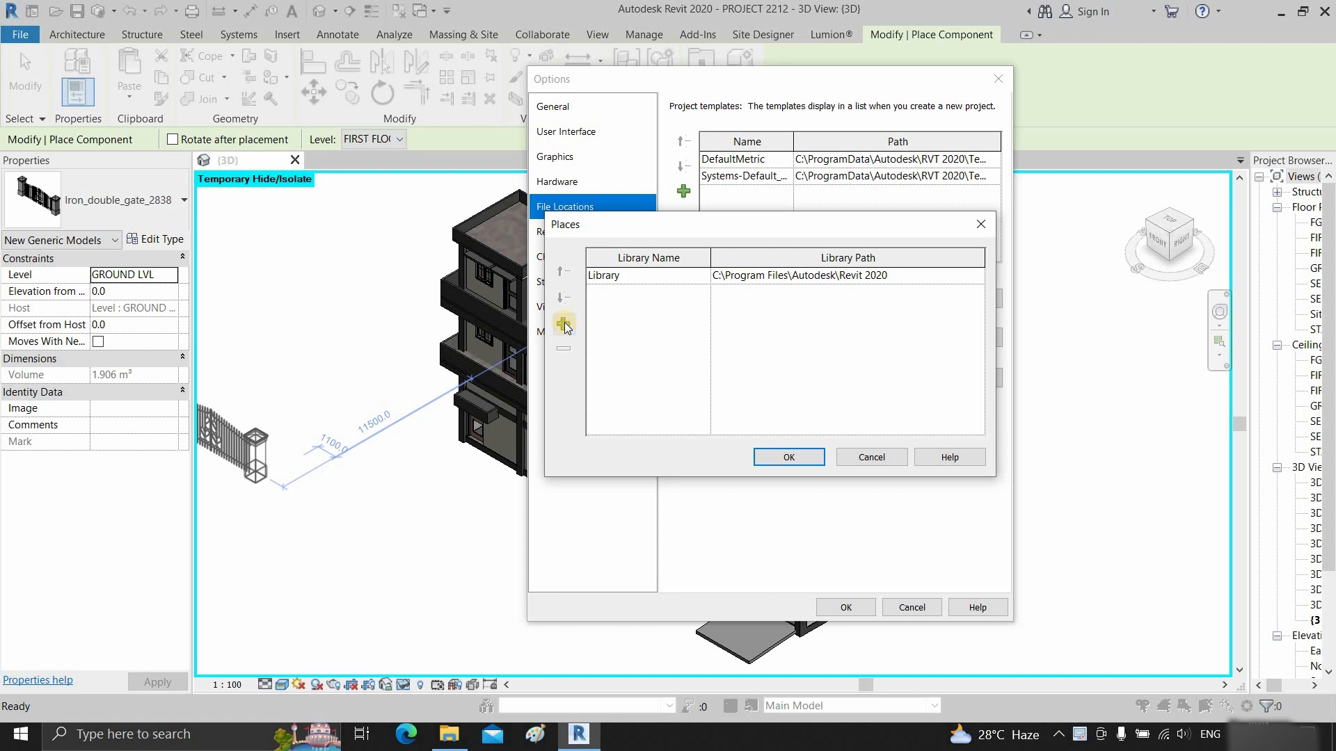
Step: Add and remove a New Library 2 entry, then browse for Library's folder
left_click(562, 323)
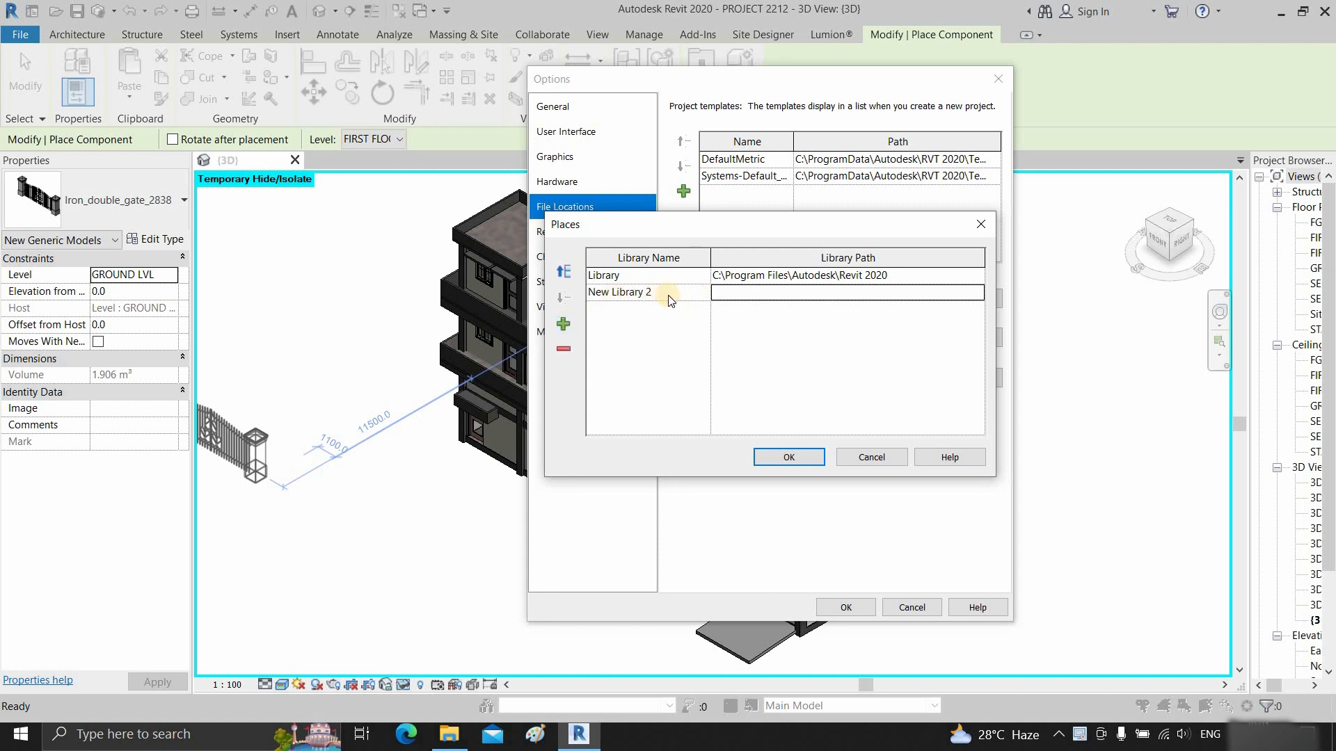
double_click(619, 293)
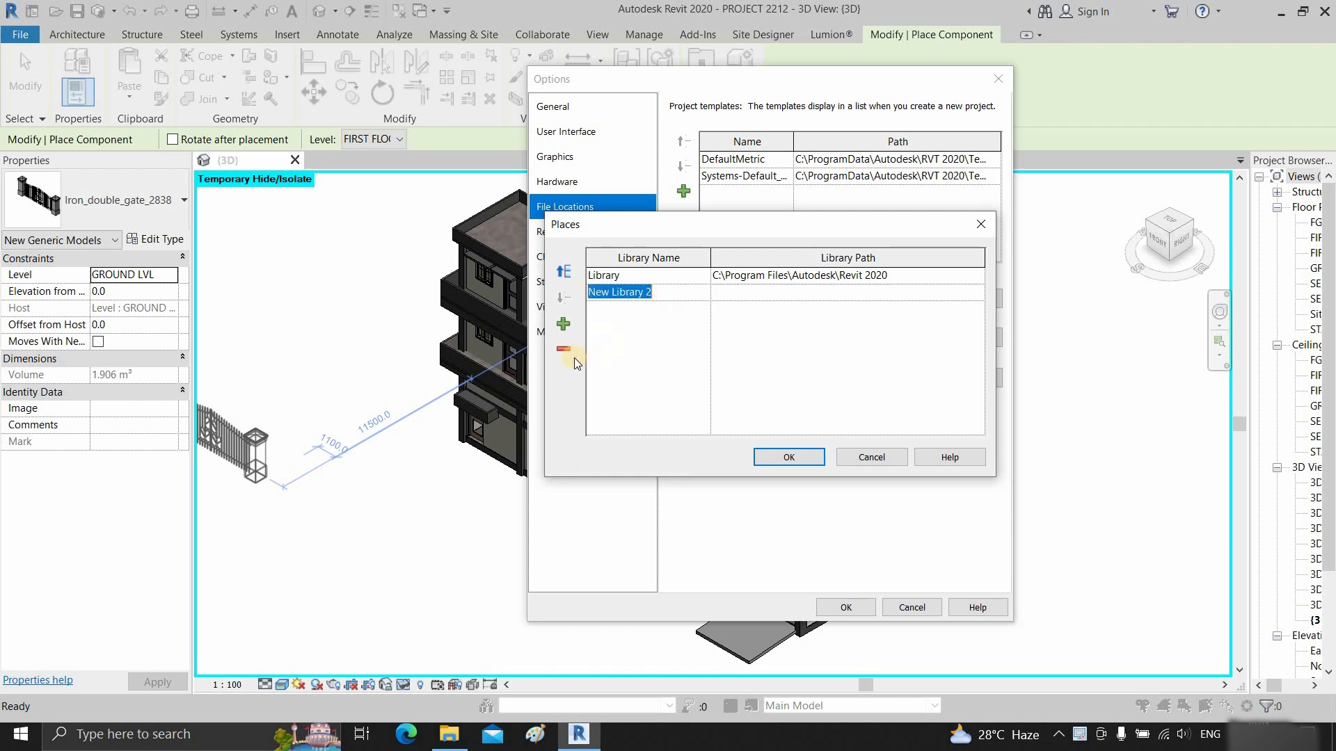
left_click(562, 347)
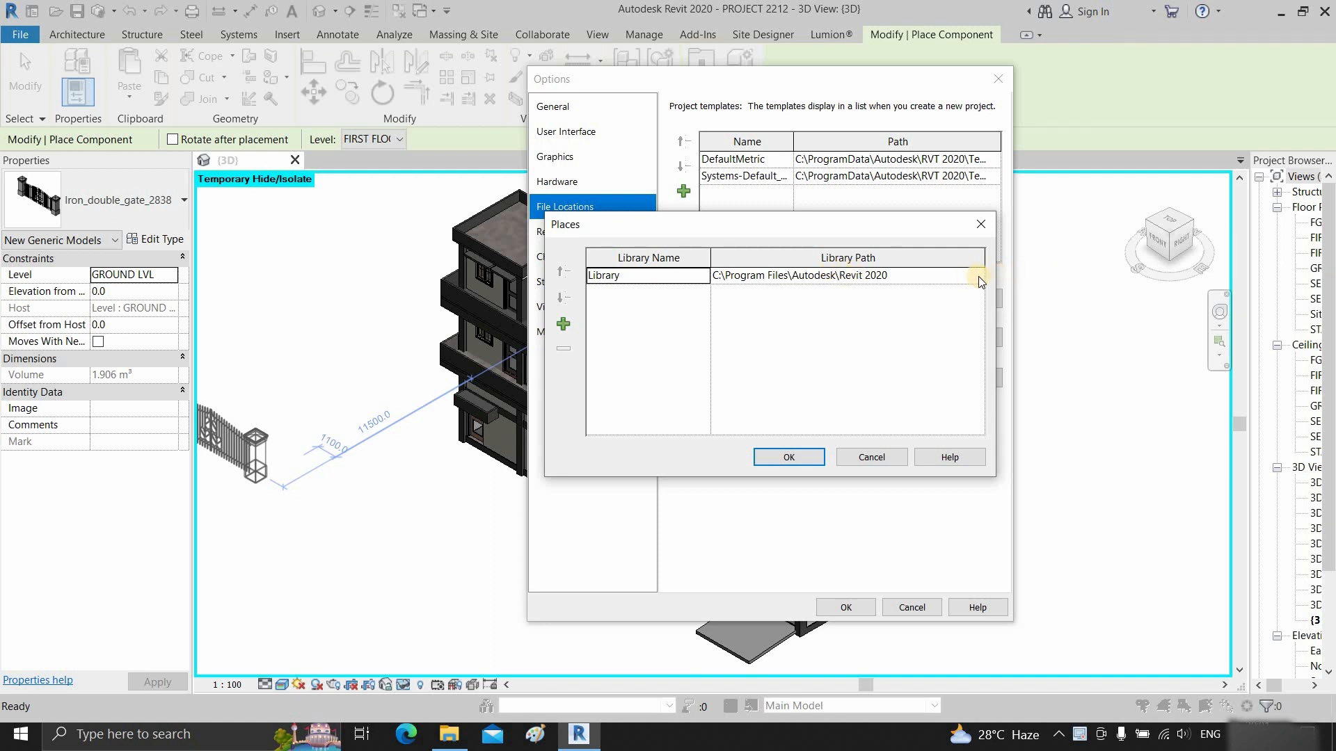
left_click(978, 276)
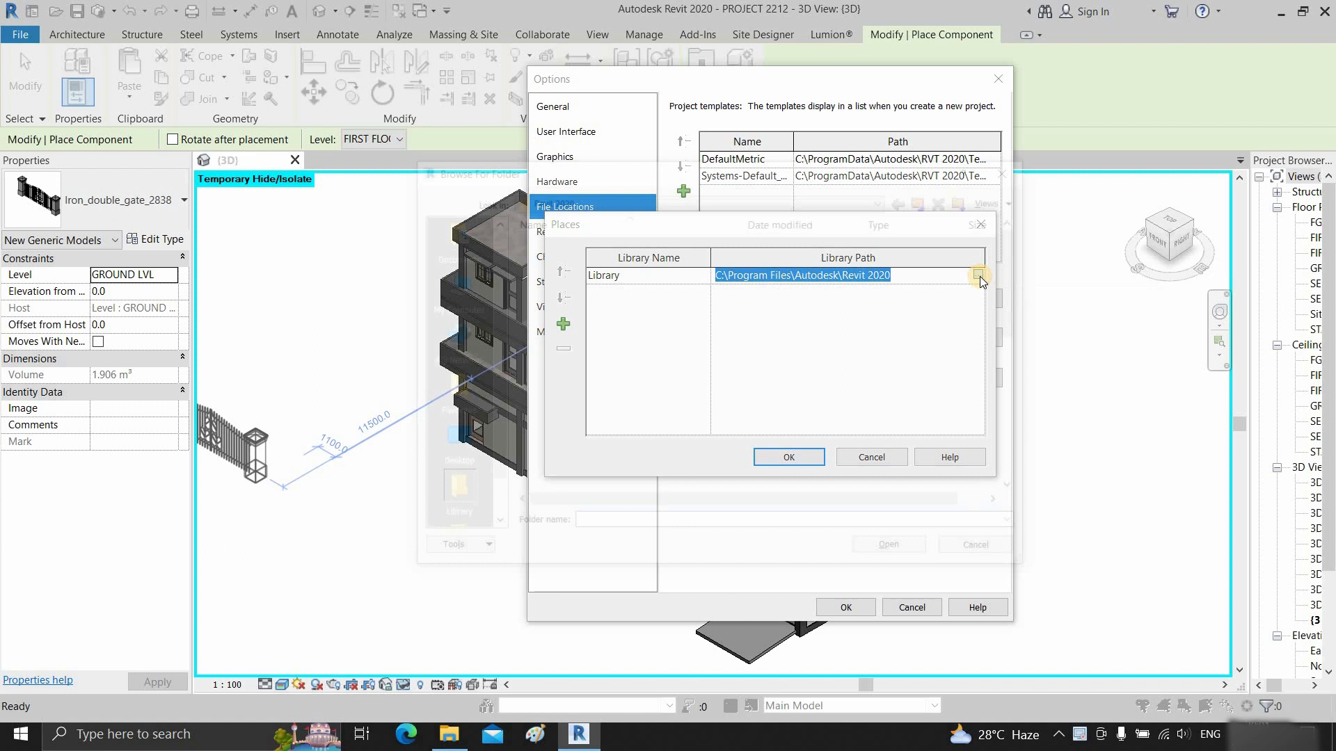
Step: Set Library to C:\ProgramData\Autodesk\RVT 2020\Libraries and confirm the settings
left_click(980, 275)
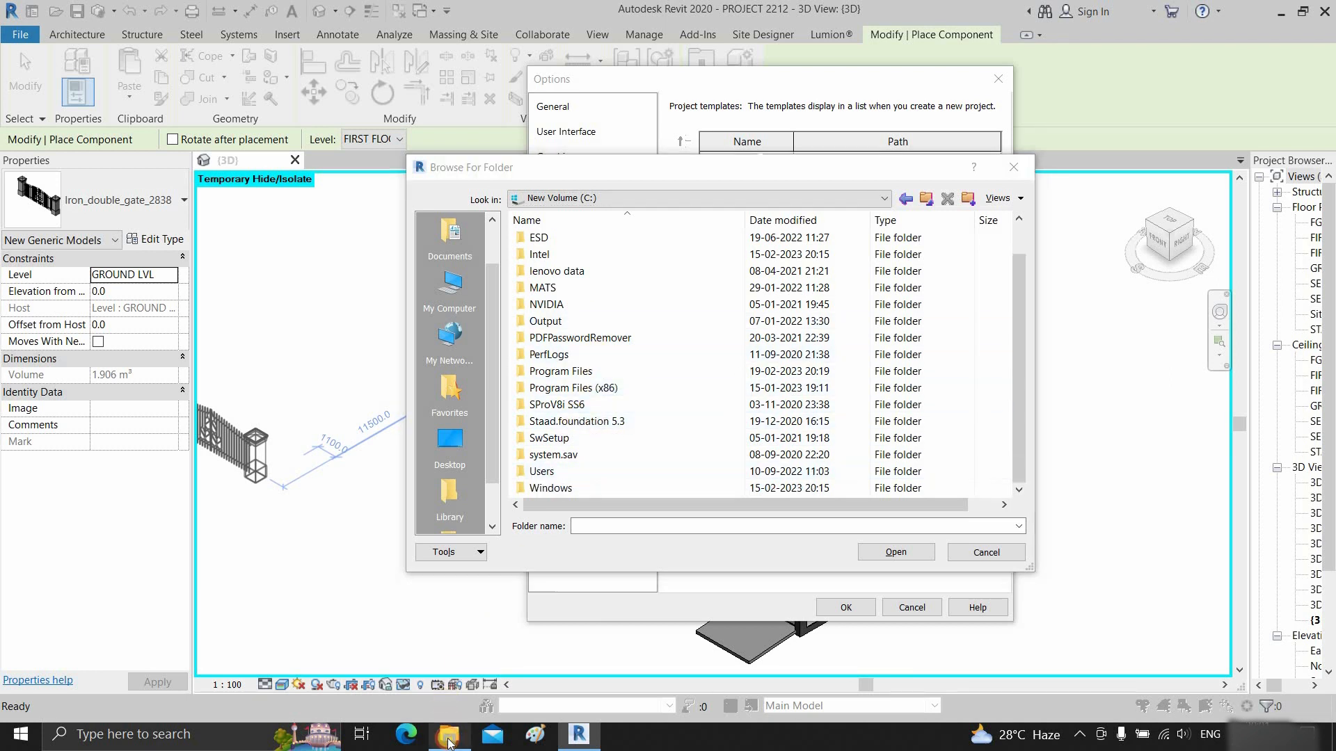
left_click(449, 739)
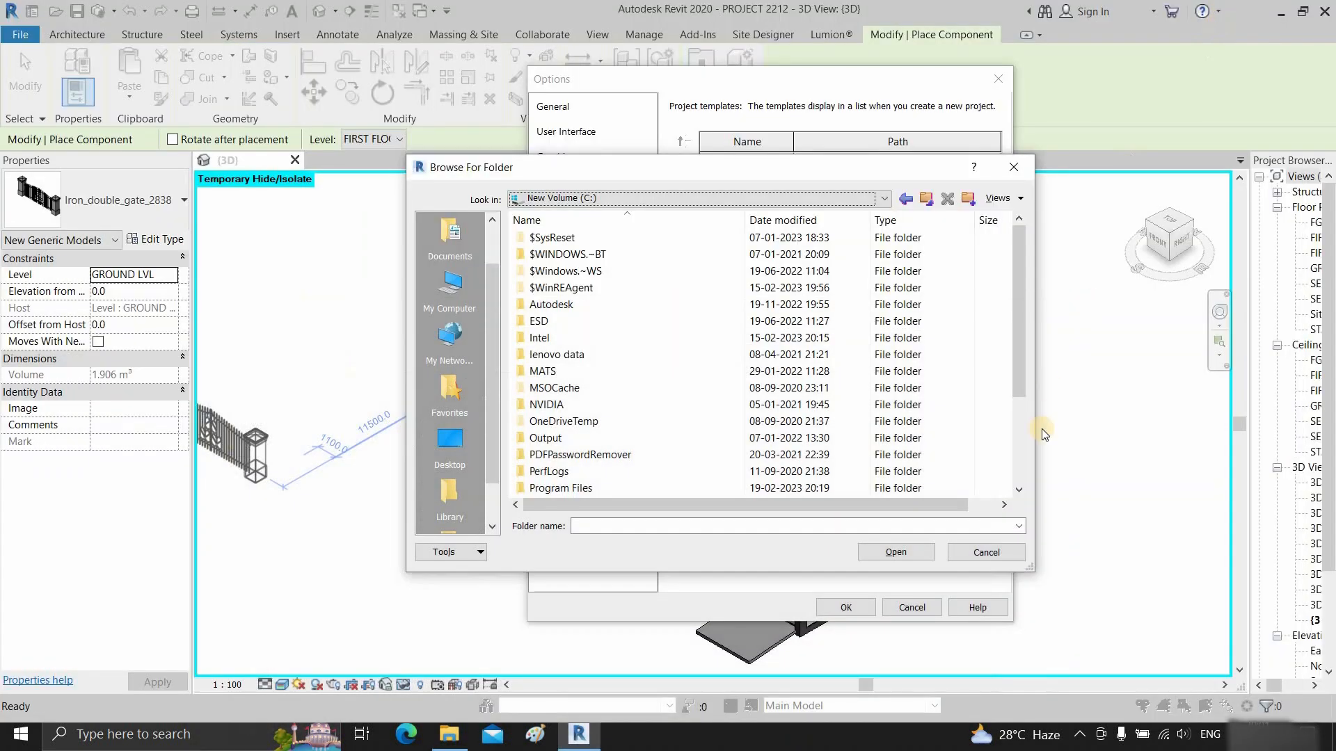
left_click(552, 238)
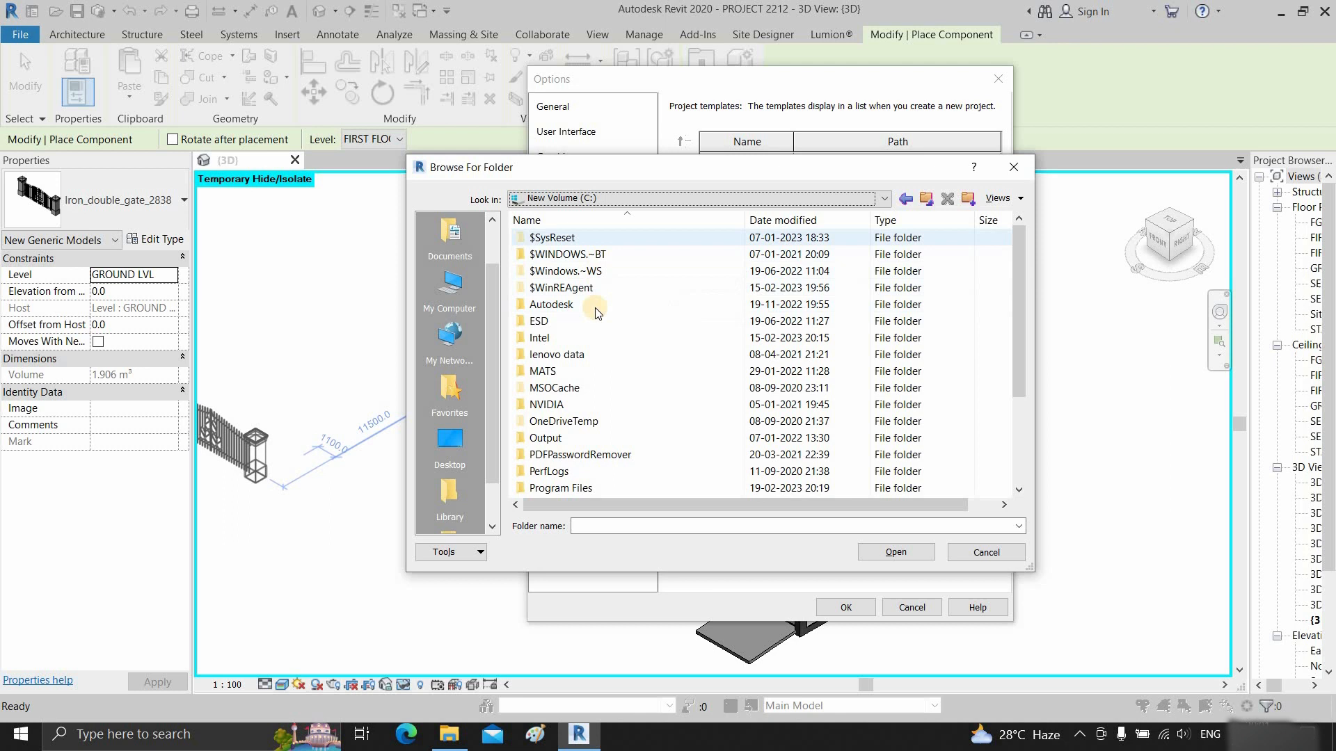
scroll("down", 3)
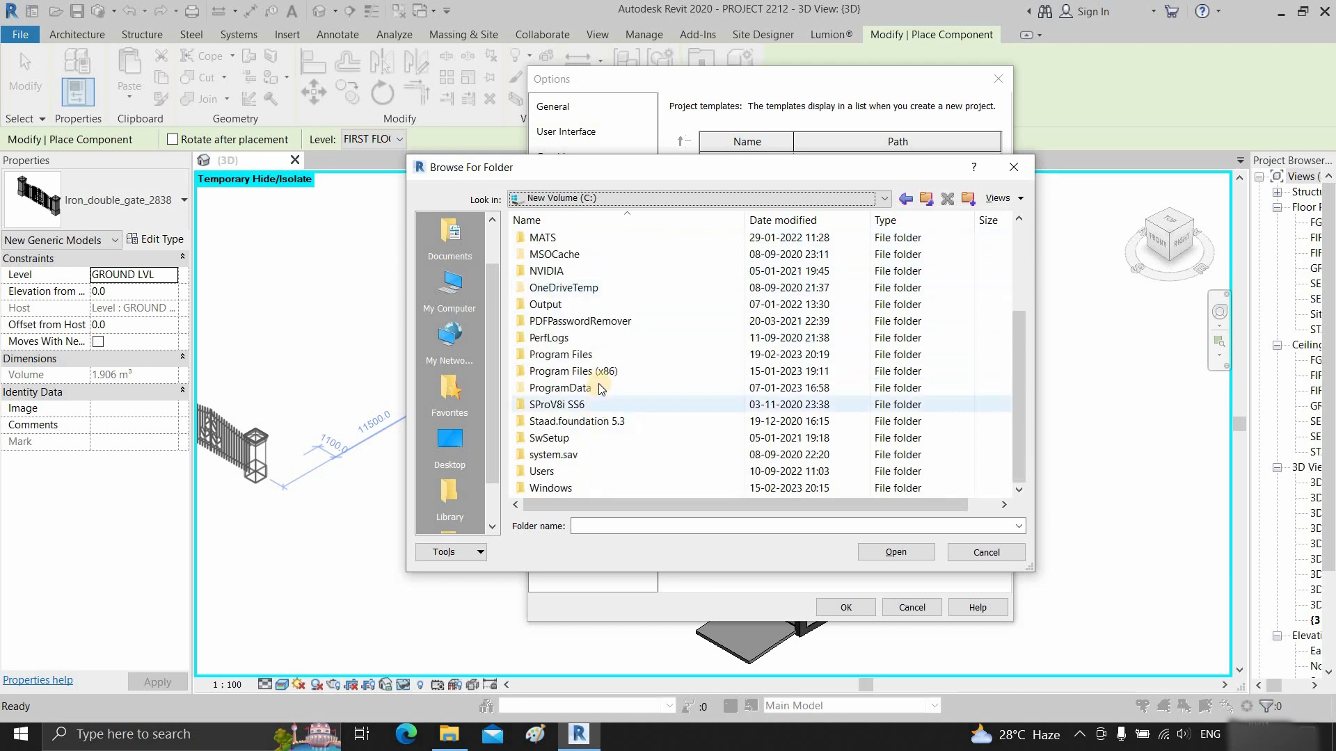
double_click(557, 388)
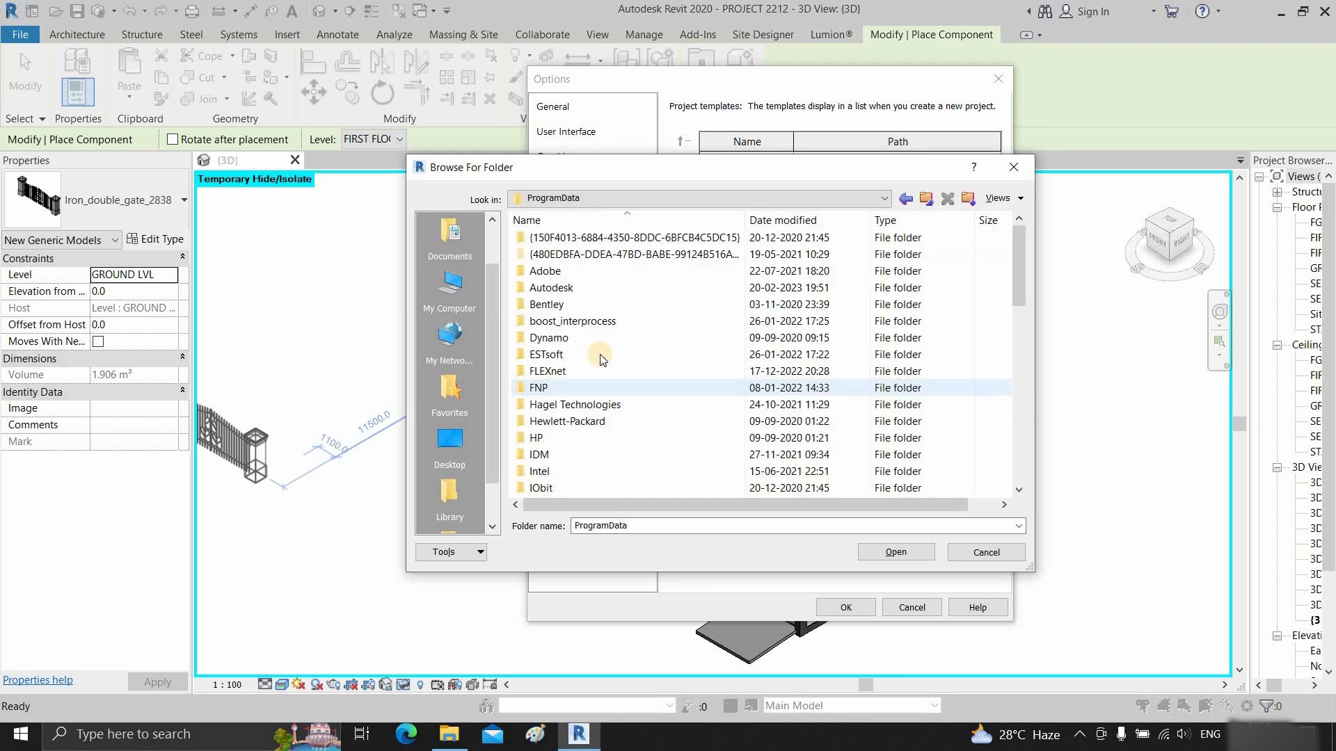
double_click(550, 287)
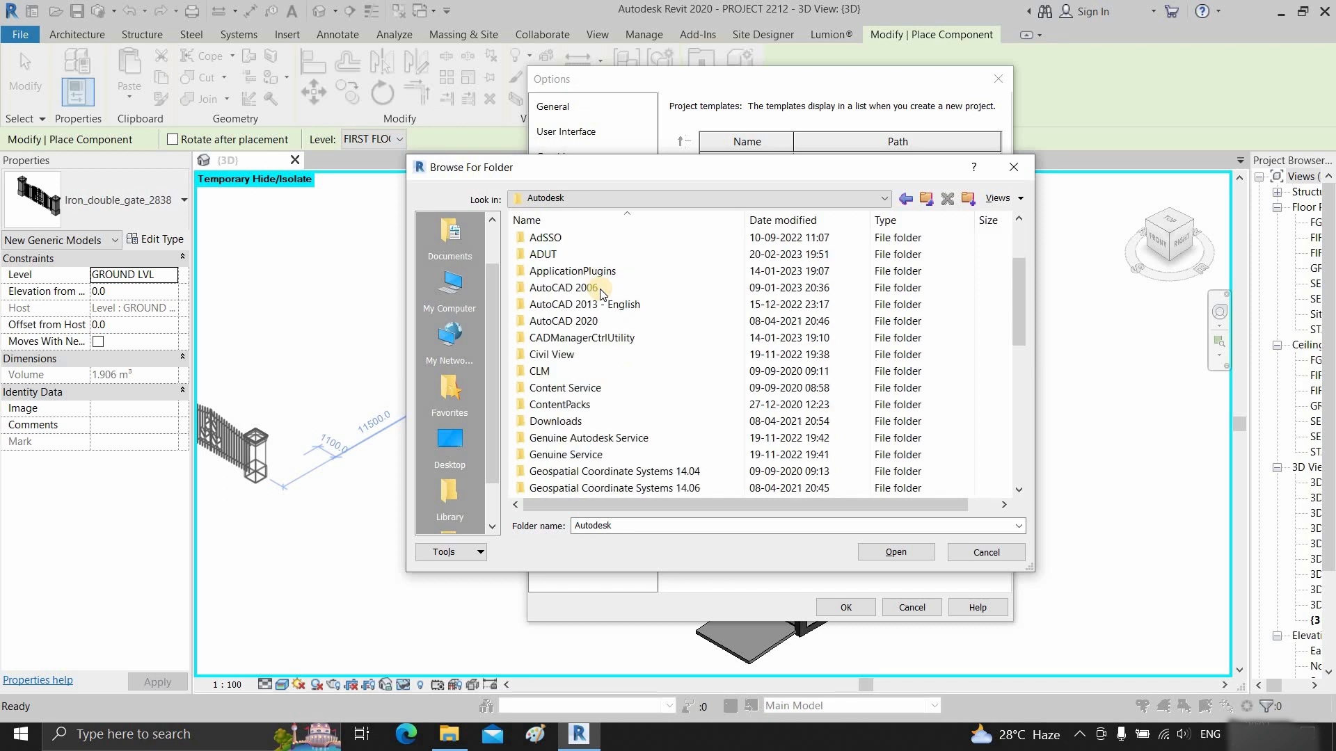
scroll("down", 3)
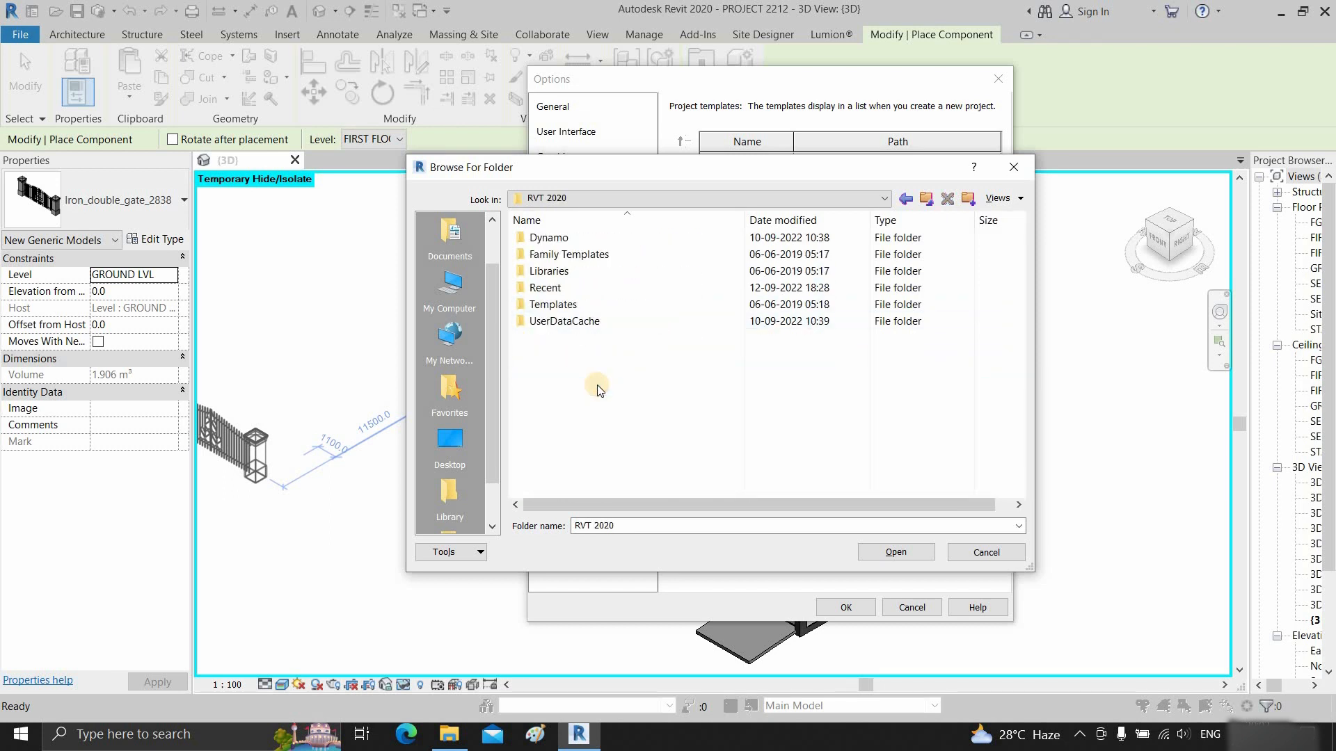
left_click(550, 271)
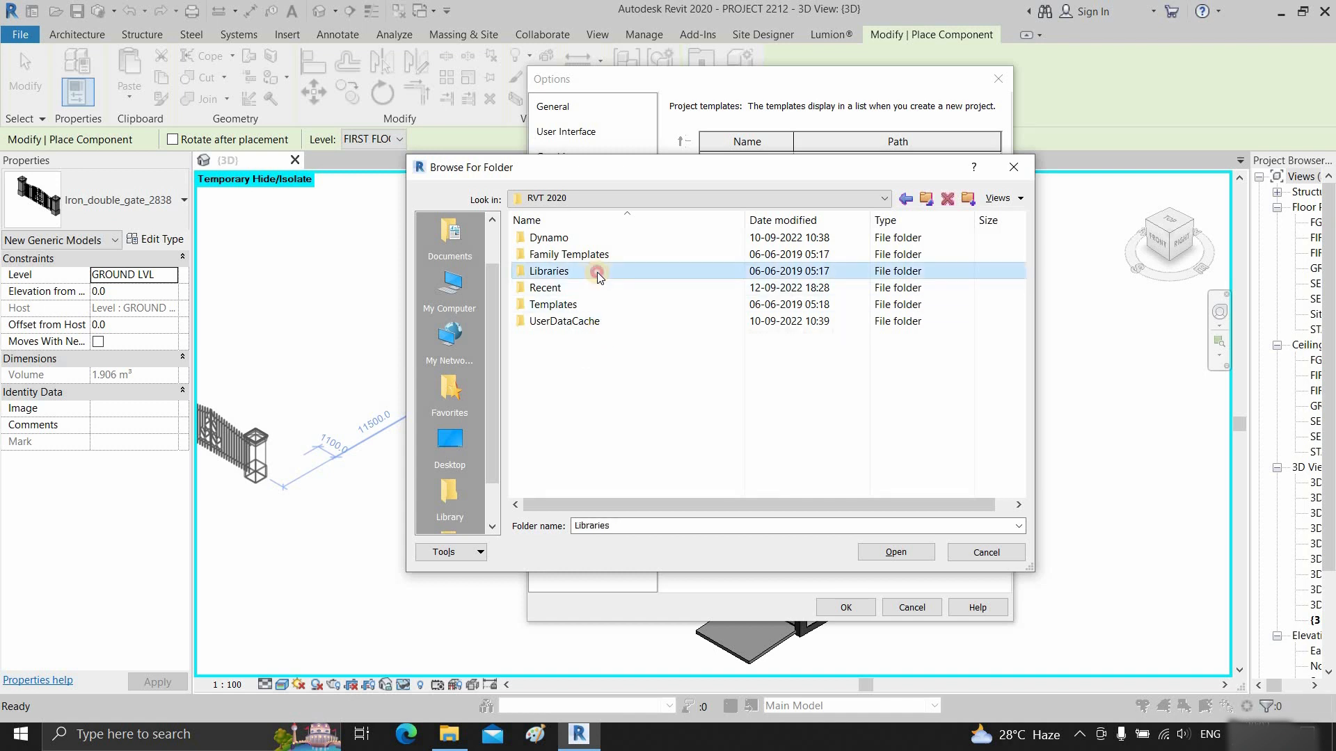
double_click(550, 271)
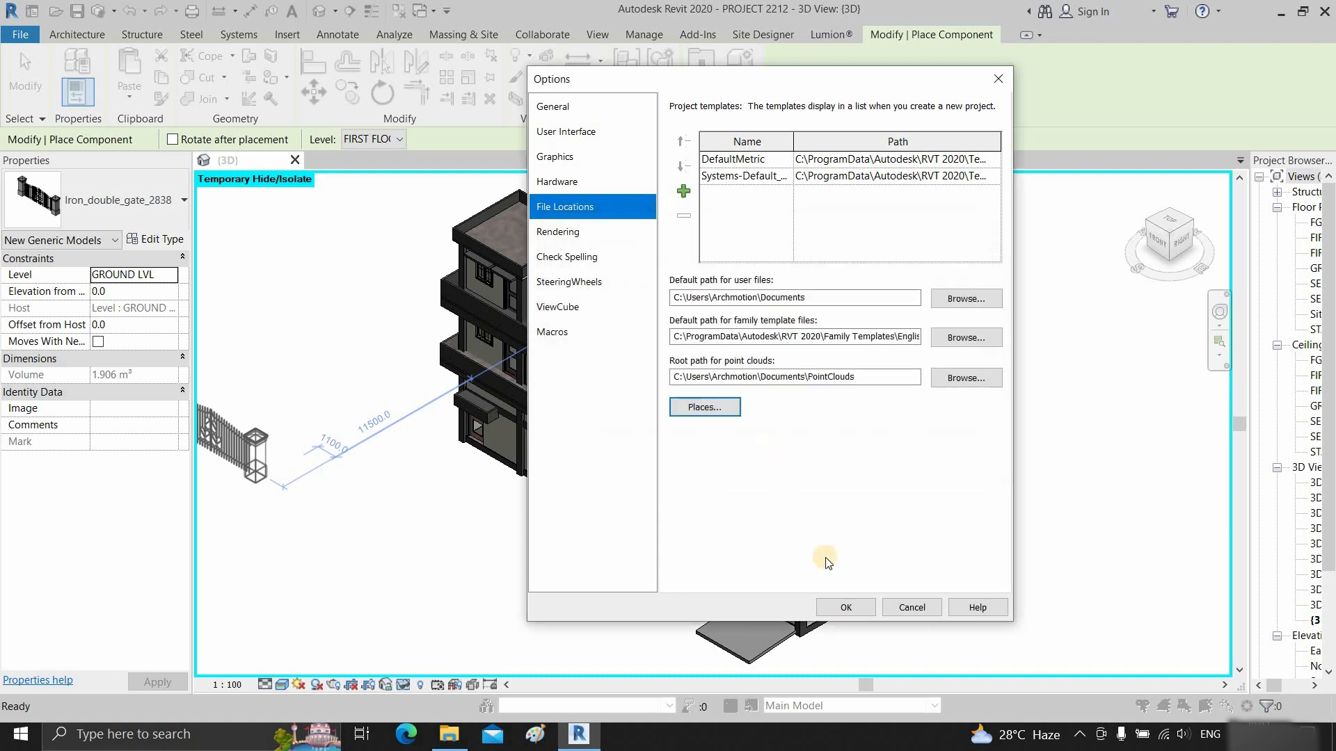
left_click(844, 608)
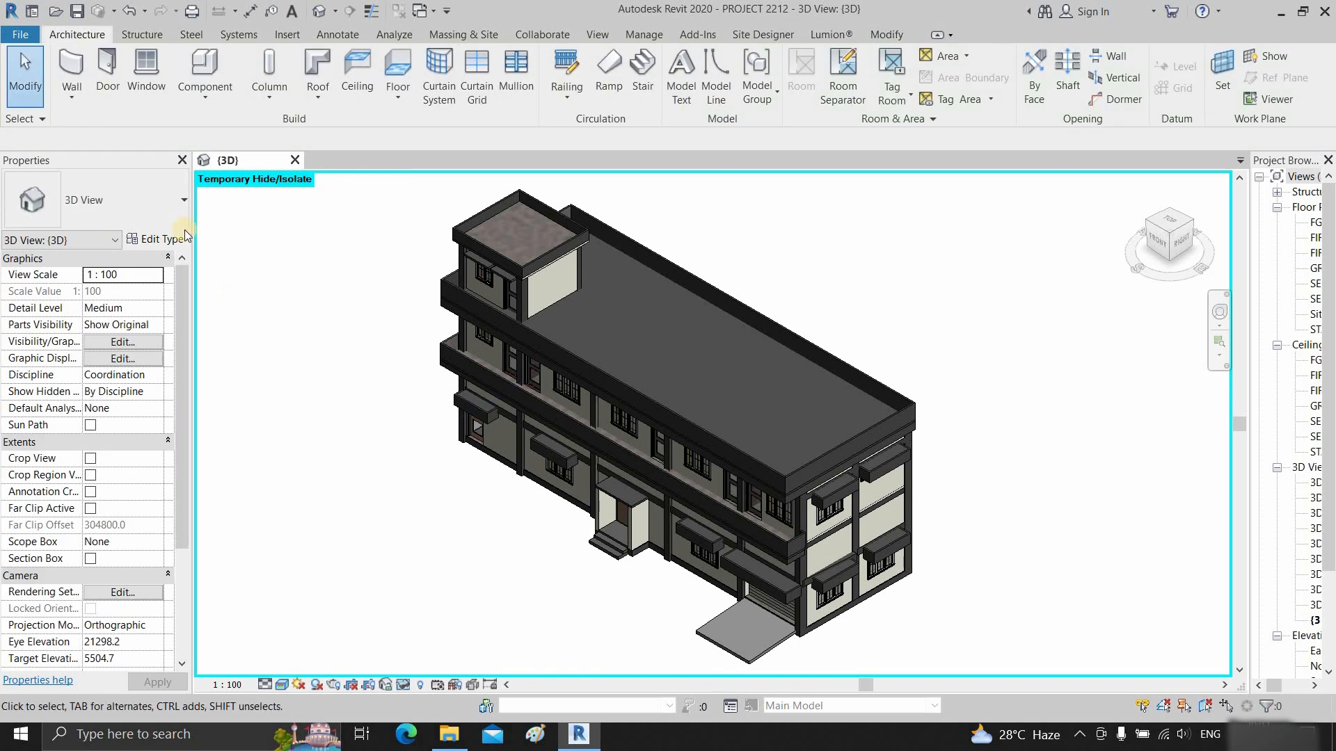
Step: Browse Load Family from the new library into Structural Connections > Steel, then cancel
left_click(205, 72)
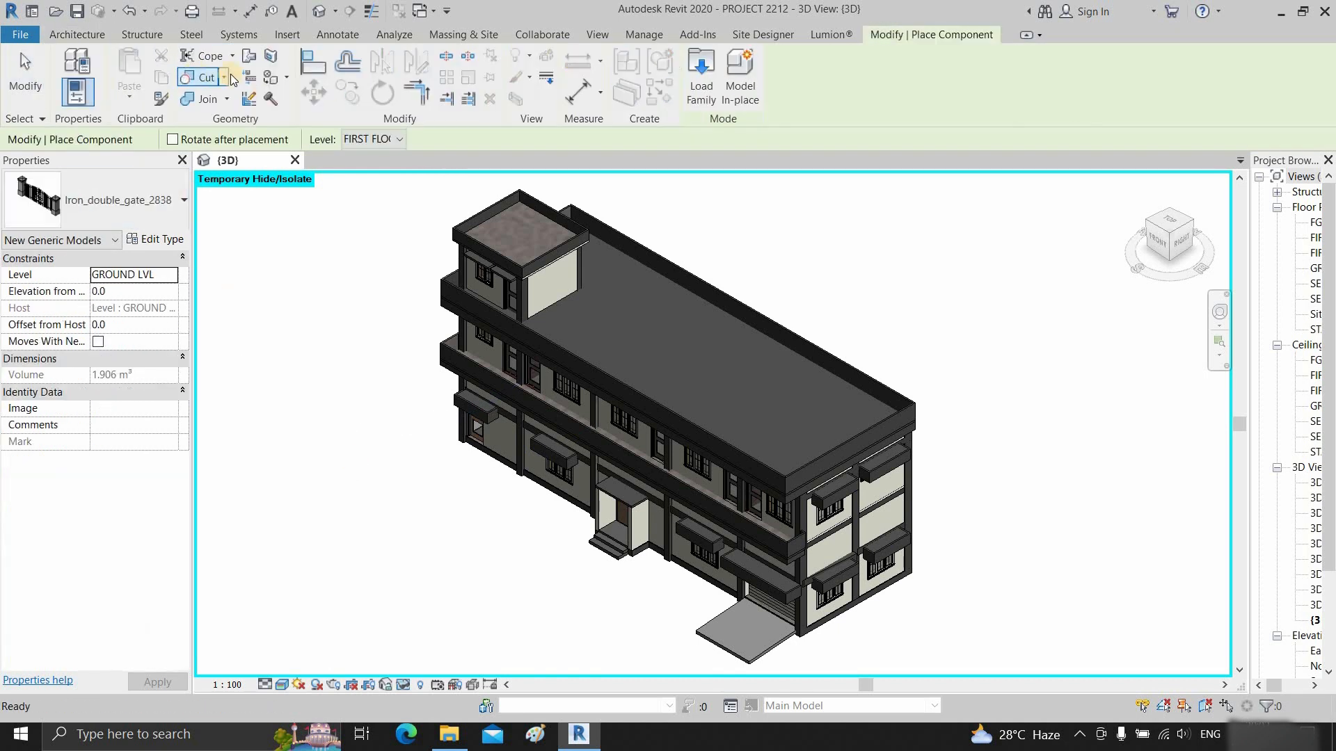
left_click(700, 75)
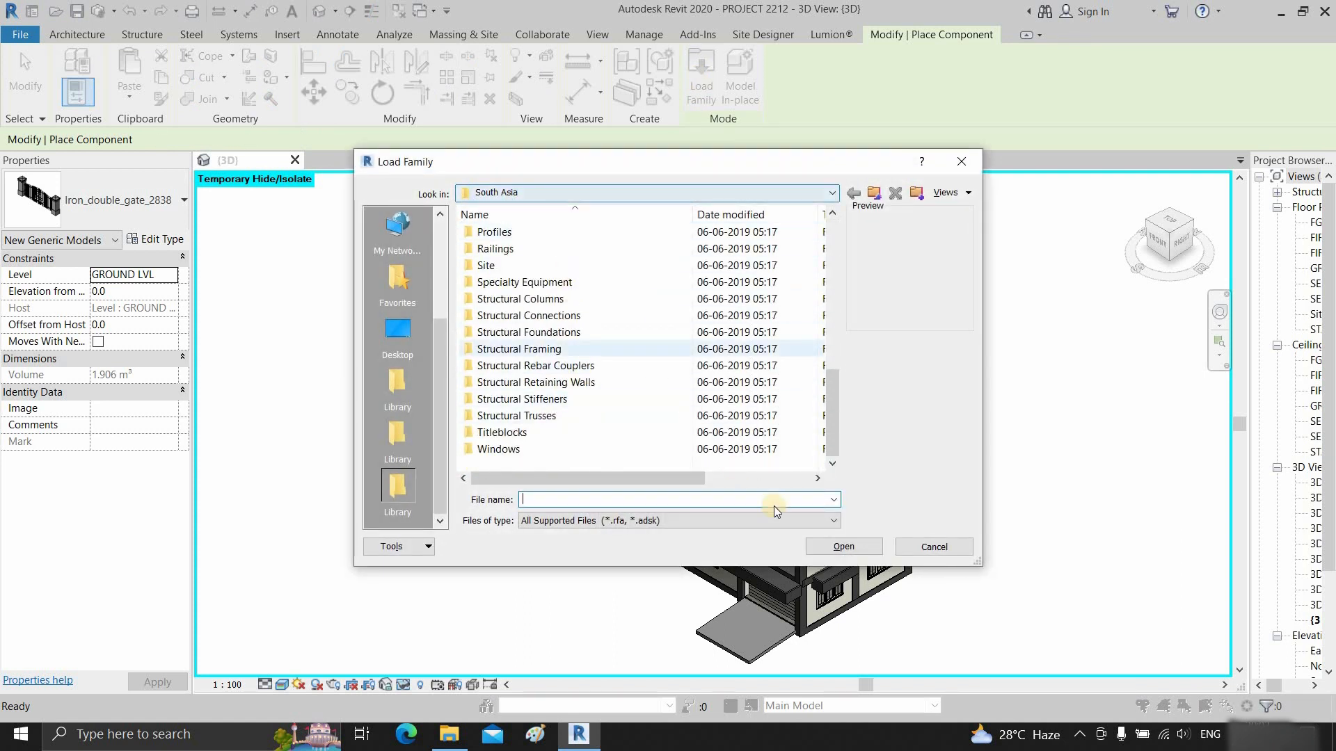
double_click(528, 315)
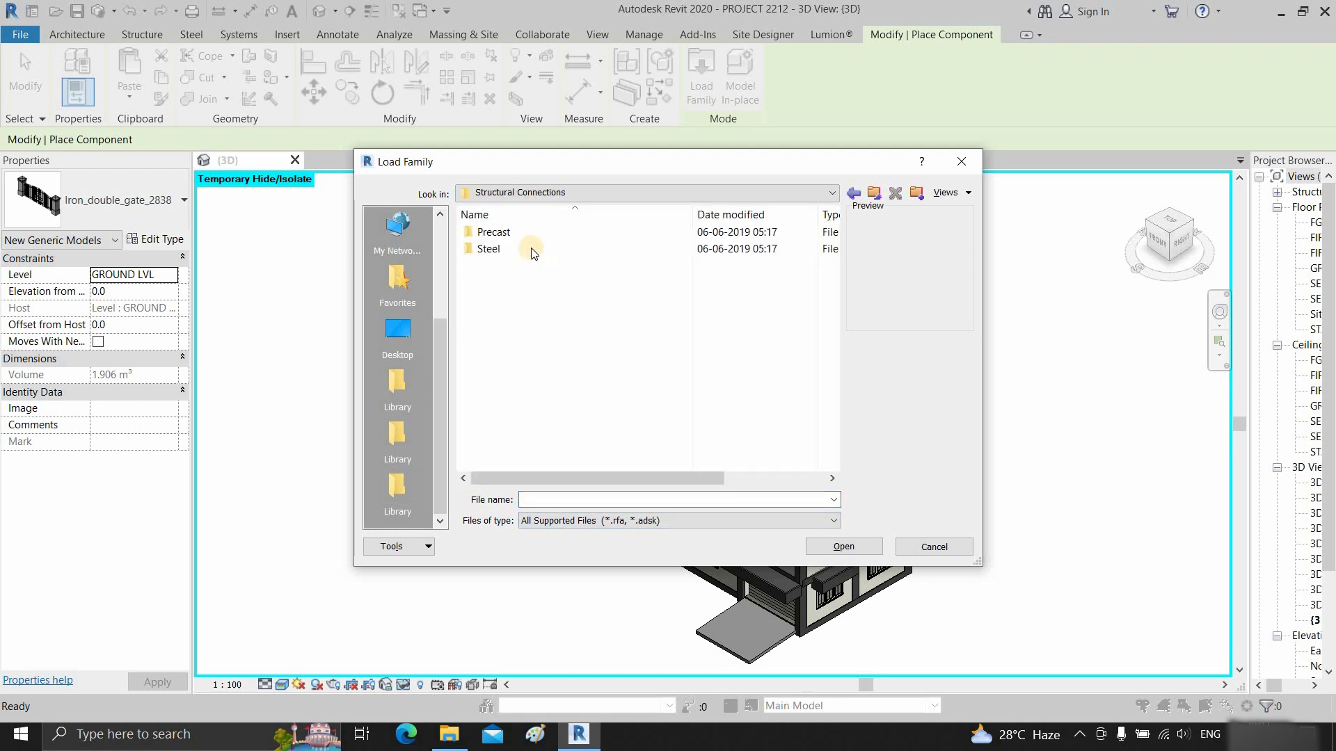
double_click(492, 249)
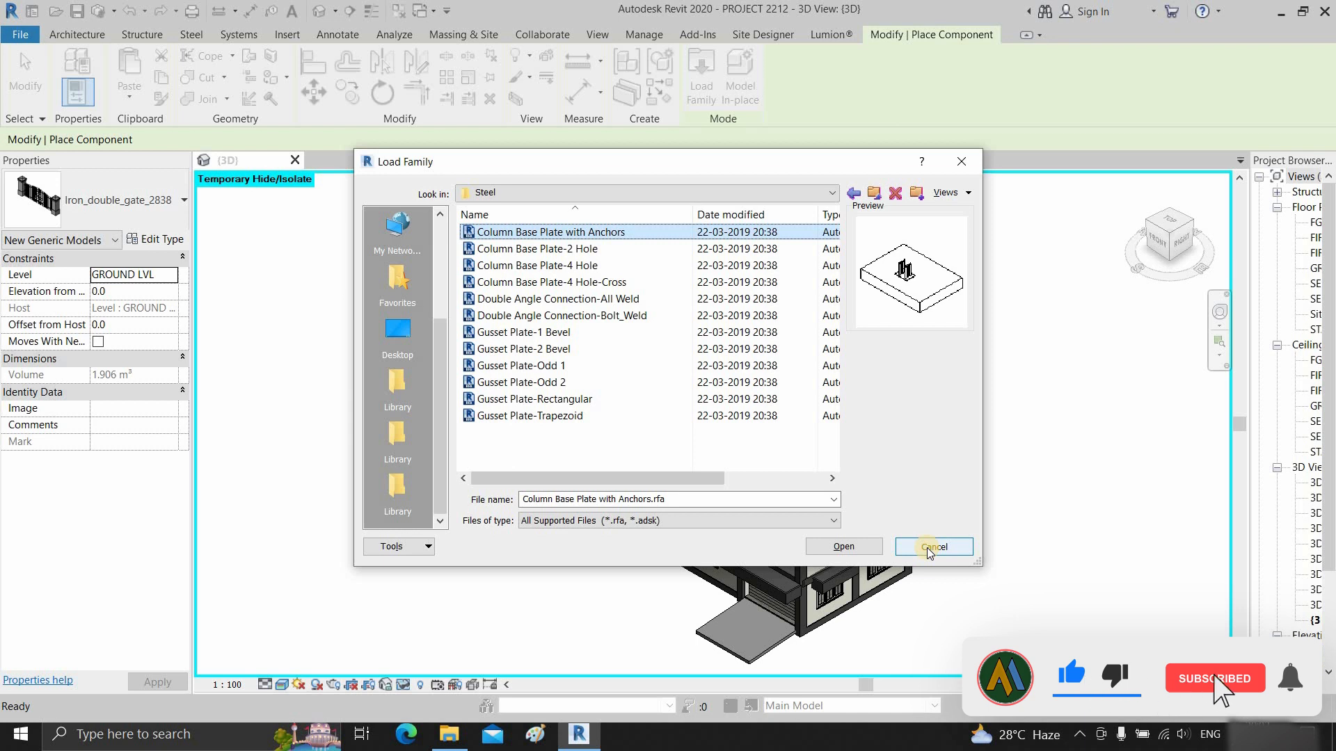
left_click(1213, 679)
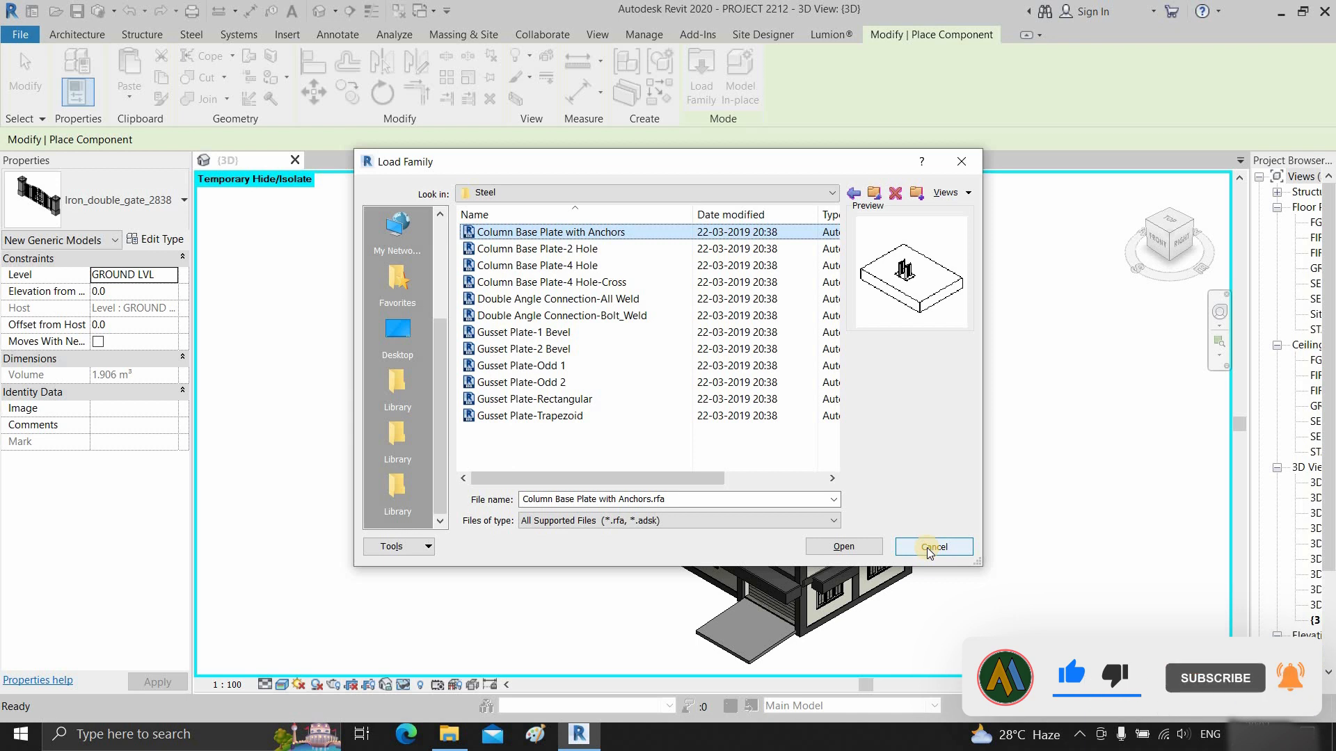